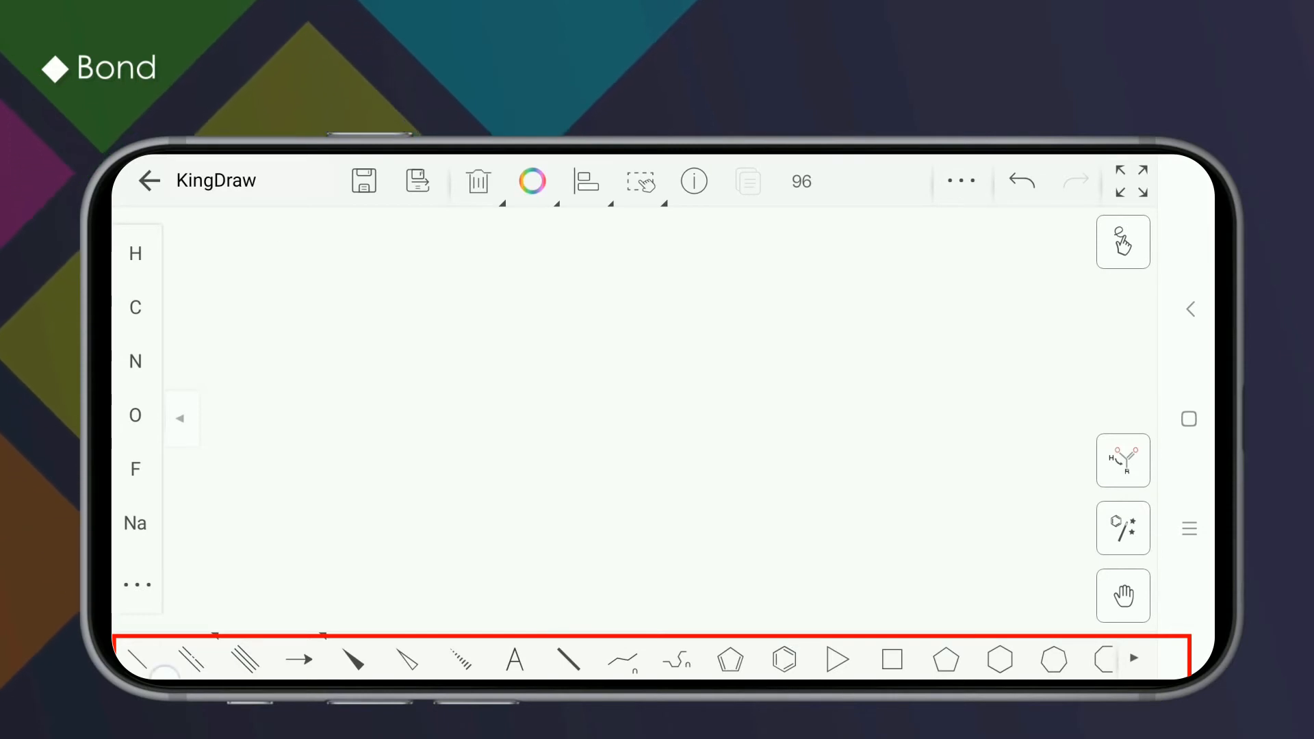
- Draw a two-bond zigzag carbon chain, then undo the last drawing step
left_click_drag(410, 436, 465, 418)
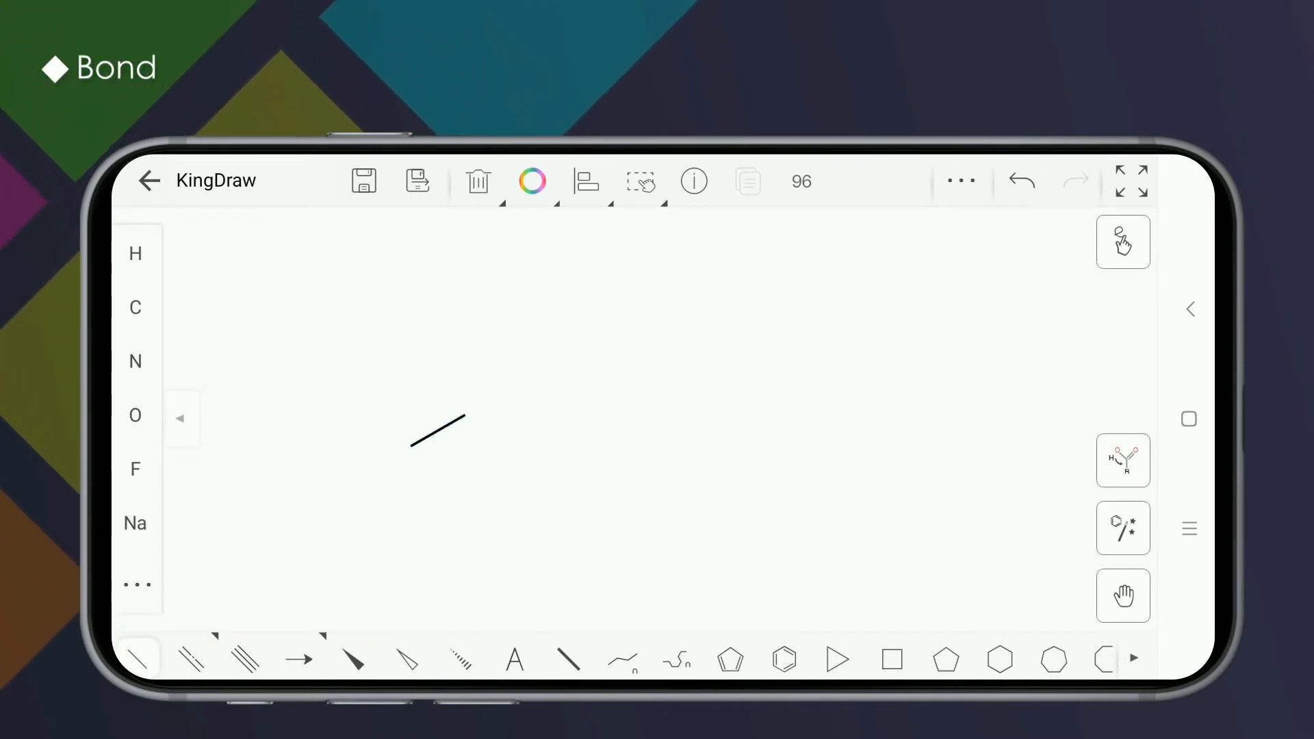
left_click_drag(461, 423, 570, 427)
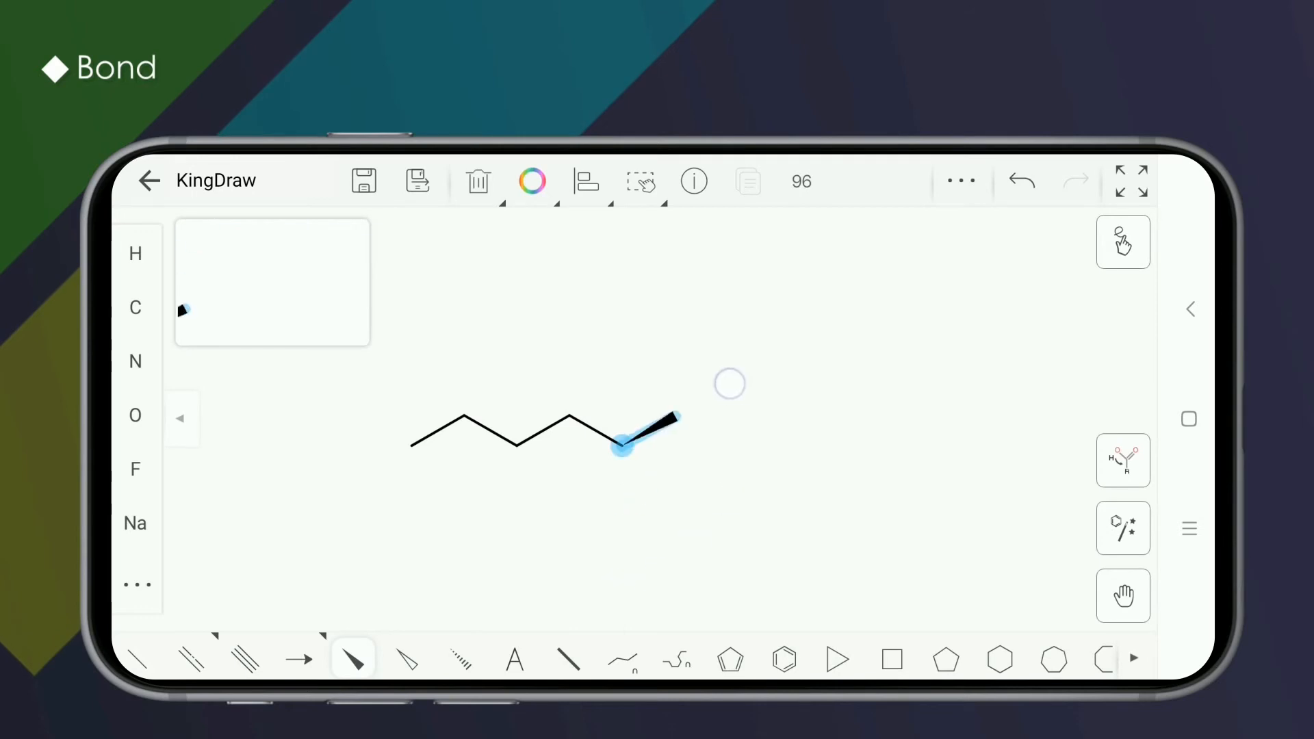
left_click(783, 659)
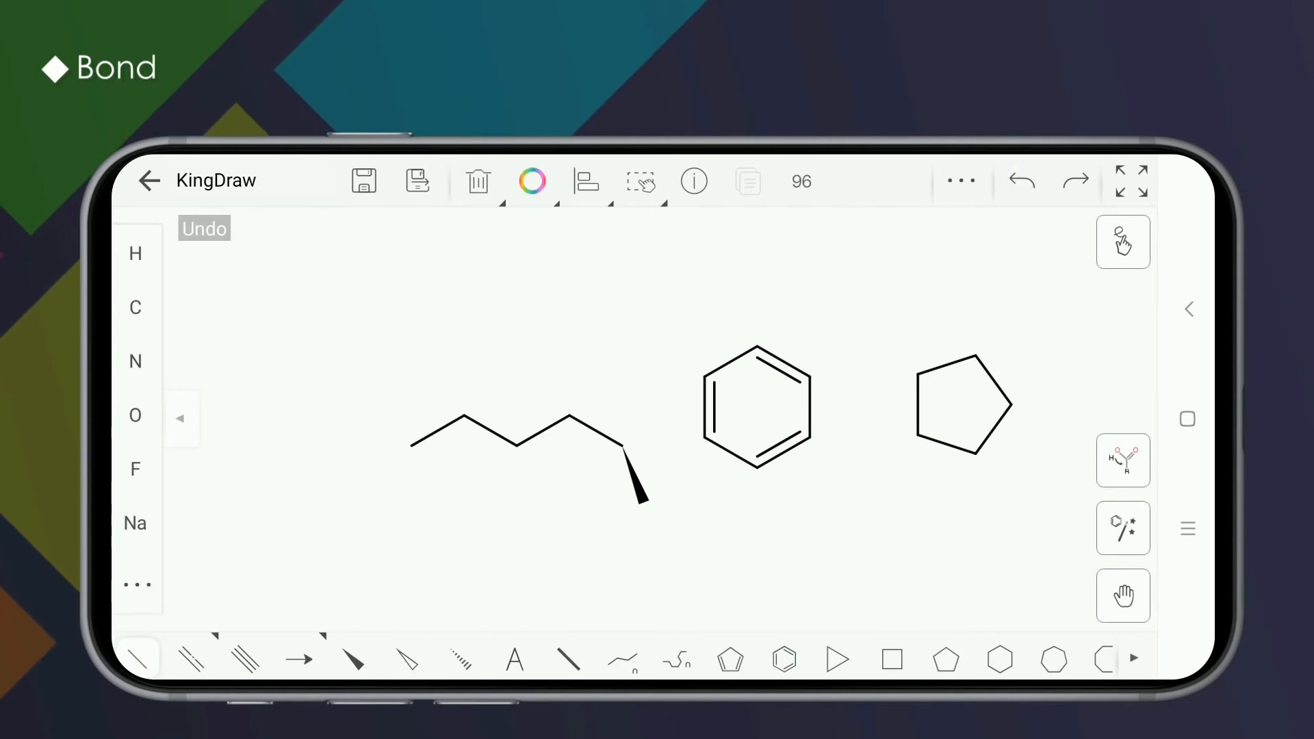
- Drag across the canvas while clearing the chain and rings from the drawing
left_click_drag(809, 377, 913, 380)
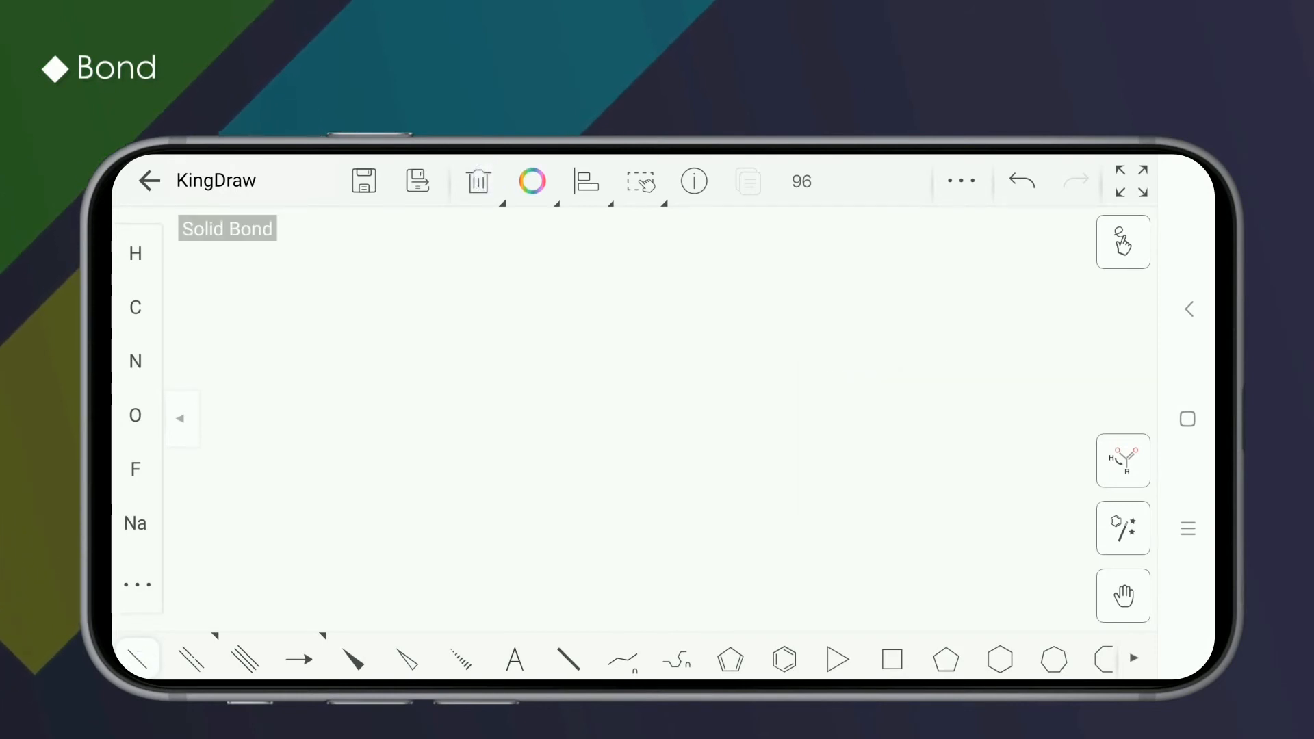
- Draw a single bond and check its chemical properties show C2H6, then close the panel
left_click_drag(680, 396, 736, 367)
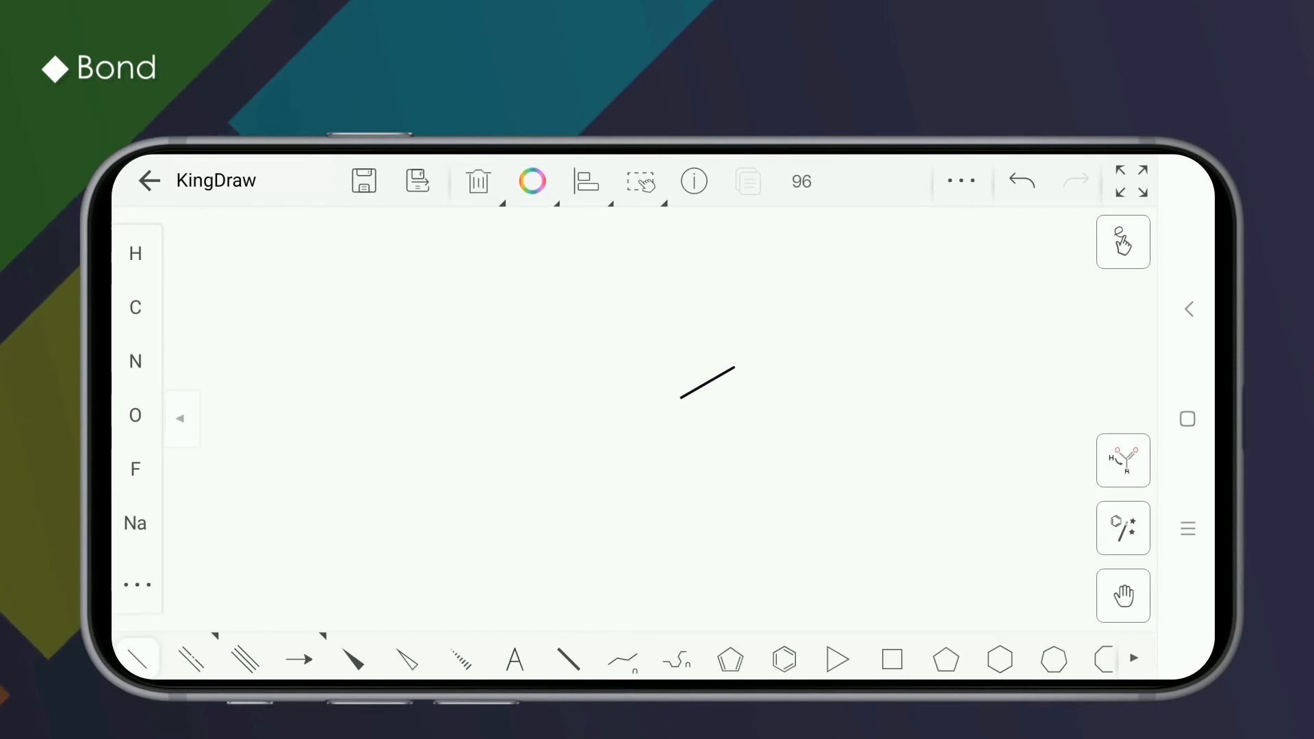
left_click(693, 180)
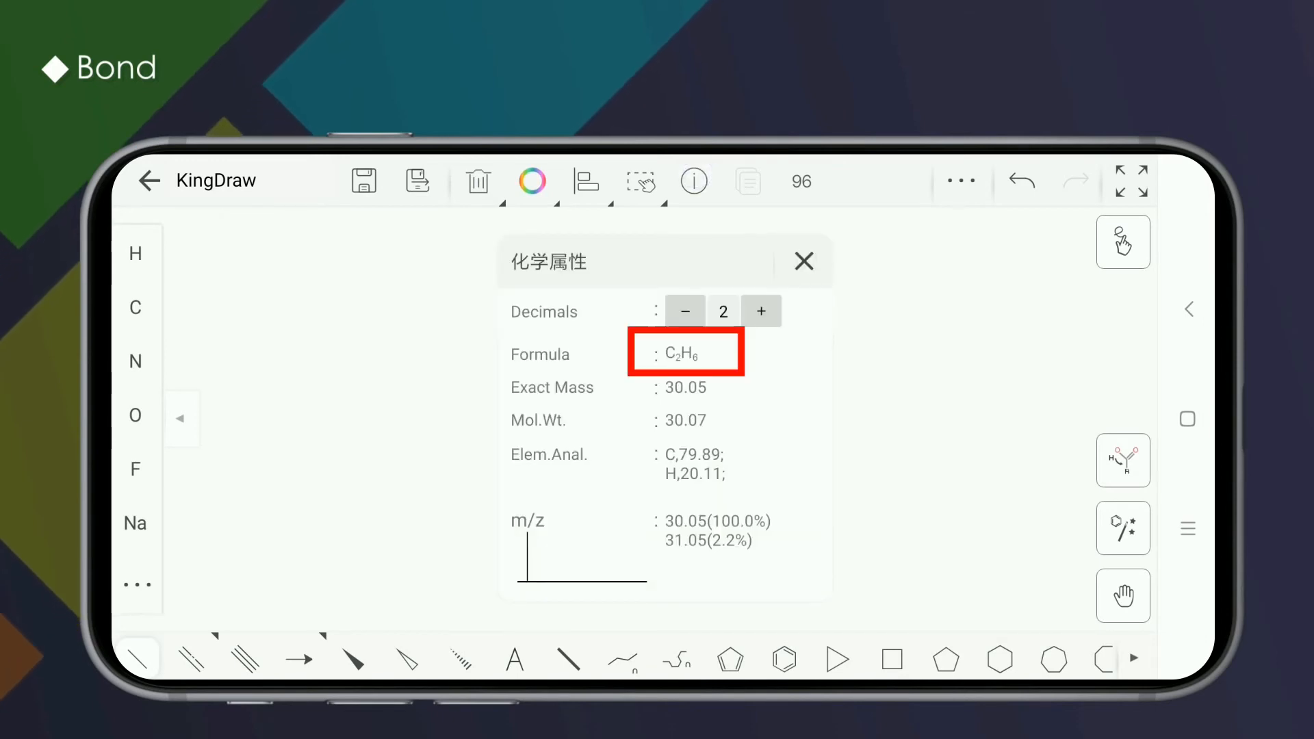
left_click(802, 261)
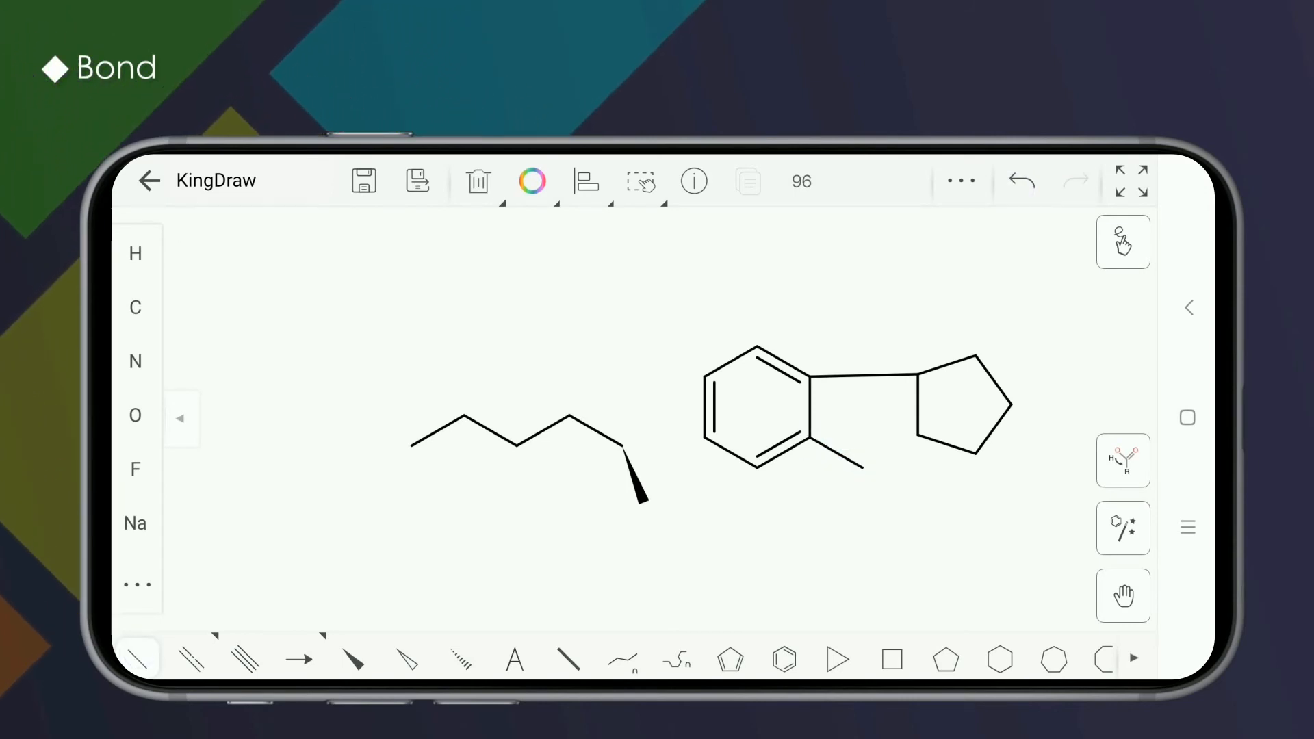
- Drag the methyl bond's end atom to a new position on the benzene ring
left_click(641, 180)
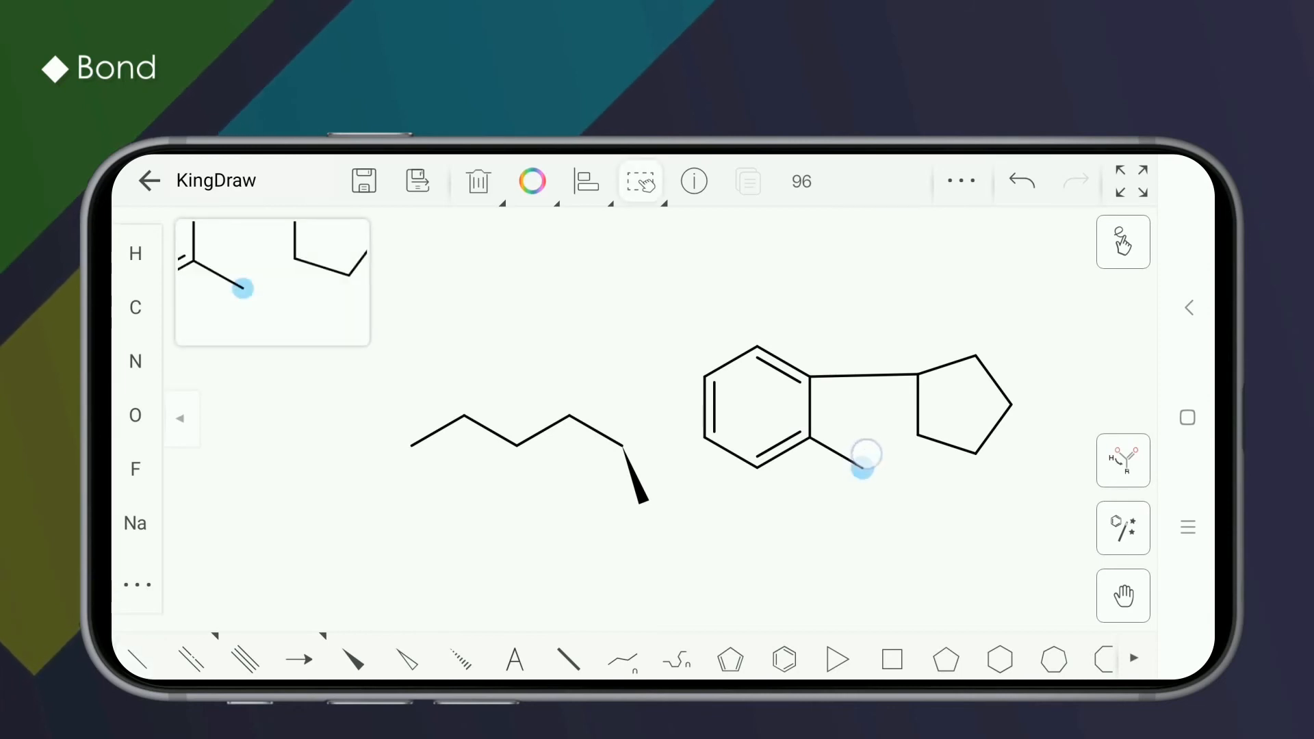
left_click_drag(867, 459, 914, 427)
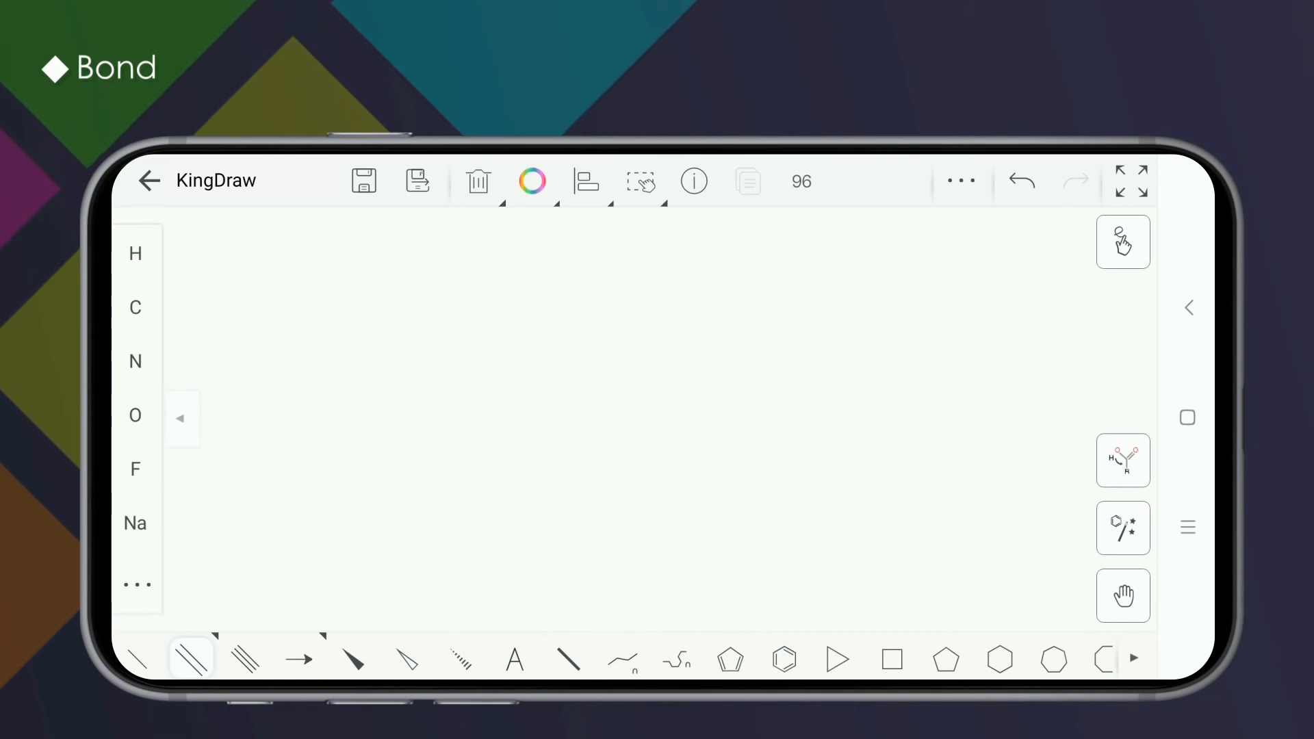
- Place a cyclohexane ring and tap a ring bond with the single bond tool to make it double
left_click(999, 660)
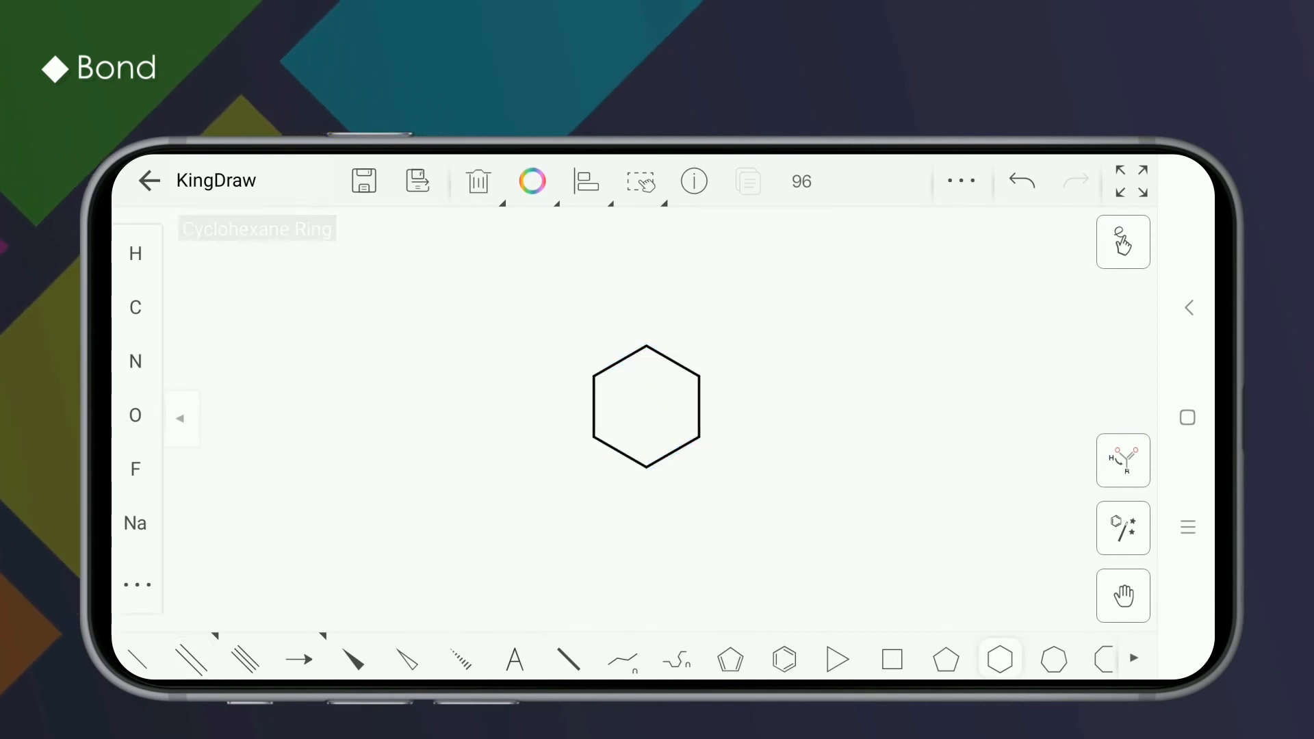
left_click(136, 660)
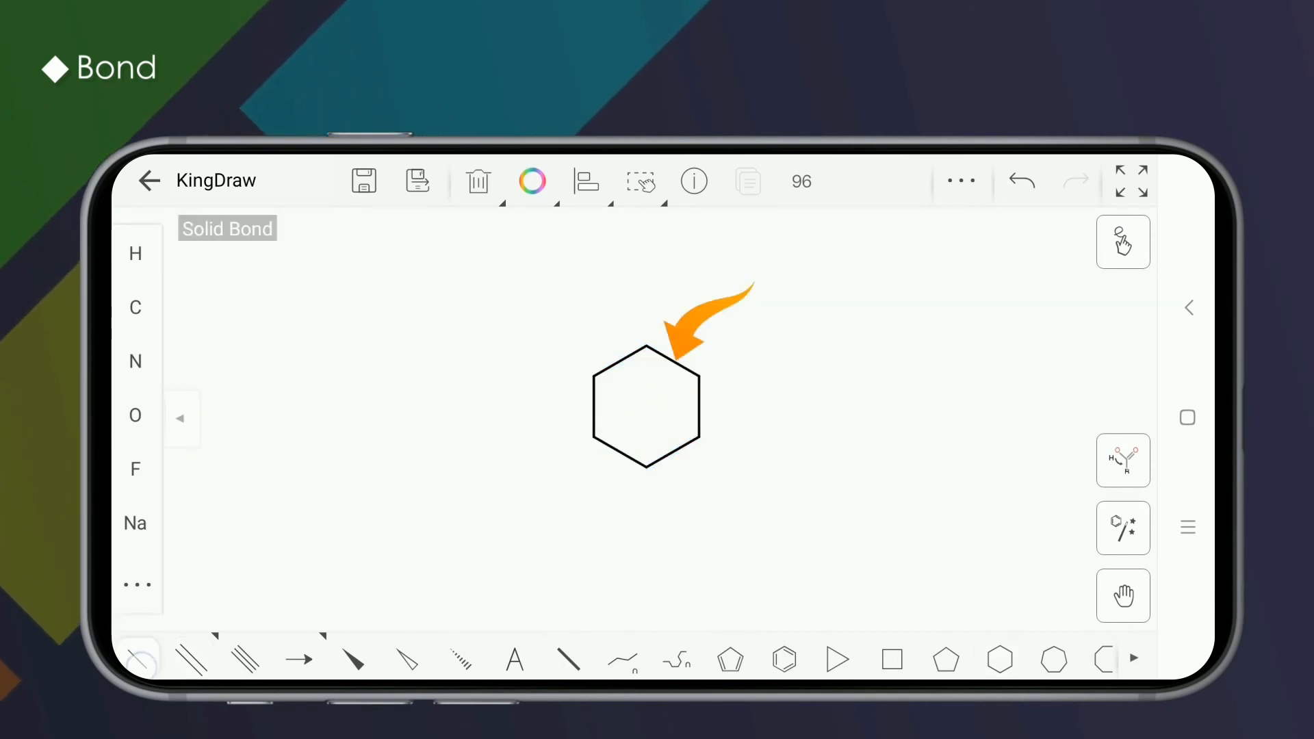
left_click(670, 365)
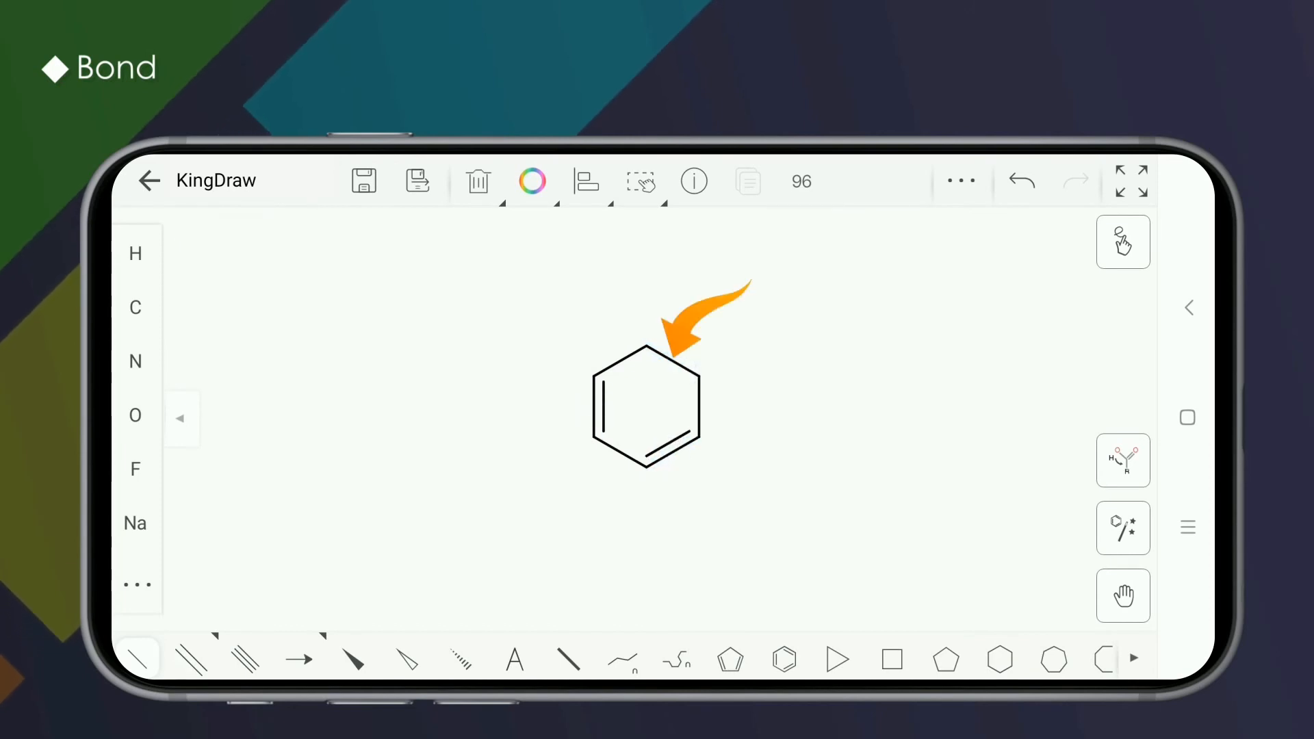
- Toggle the lower-right double bond back to single, leaving one double bond
left_click(1020, 180)
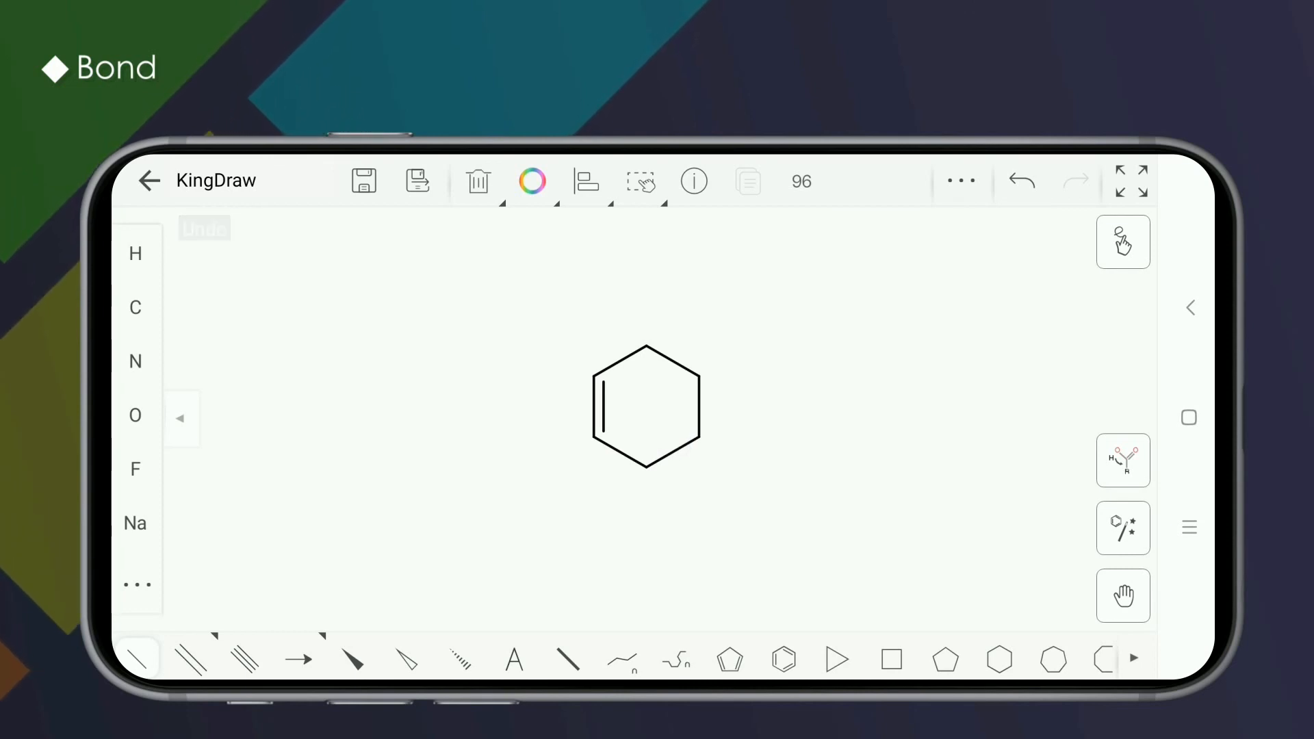
left_click(188, 660)
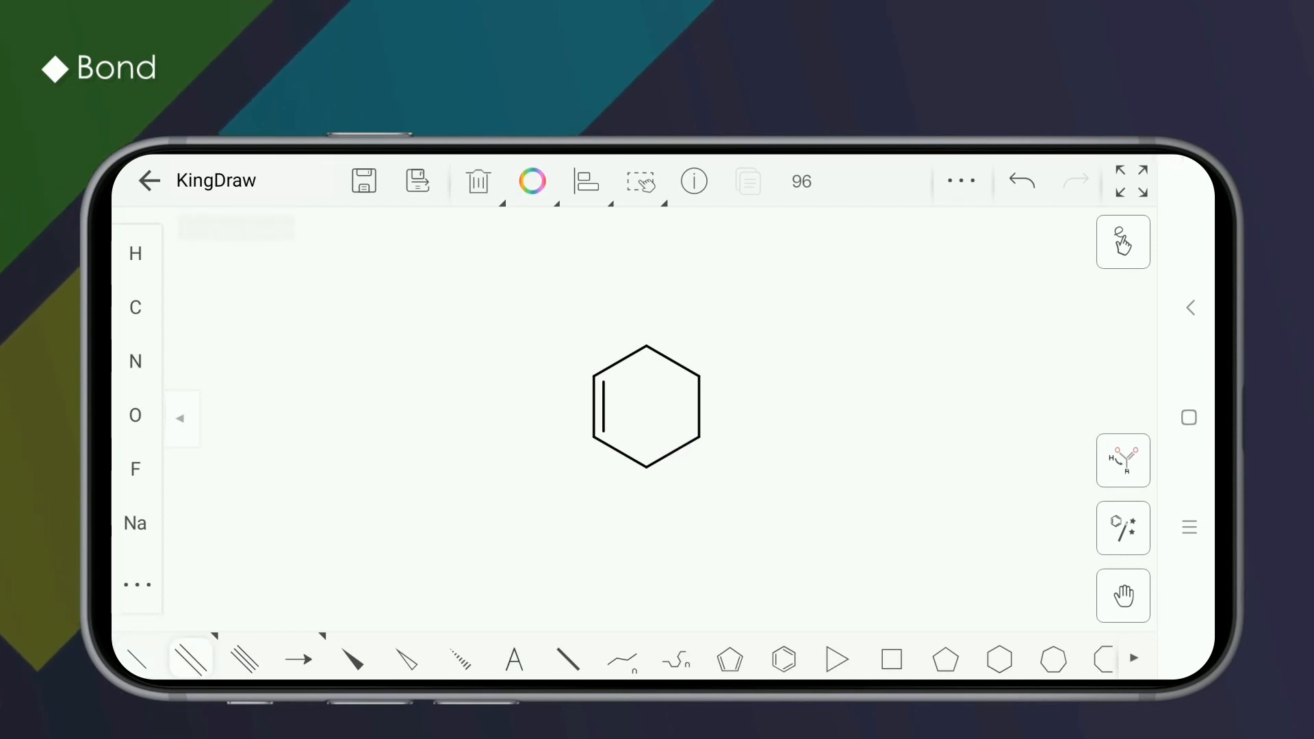